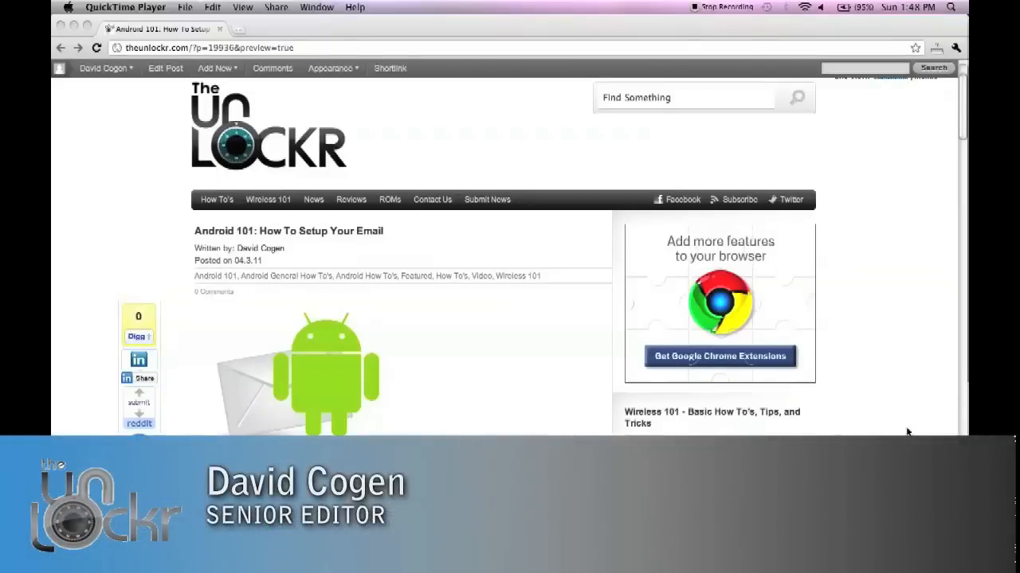
Reach Add account under Accounts & sync, then return to the home screen without choosing a type
scroll(down, 3)
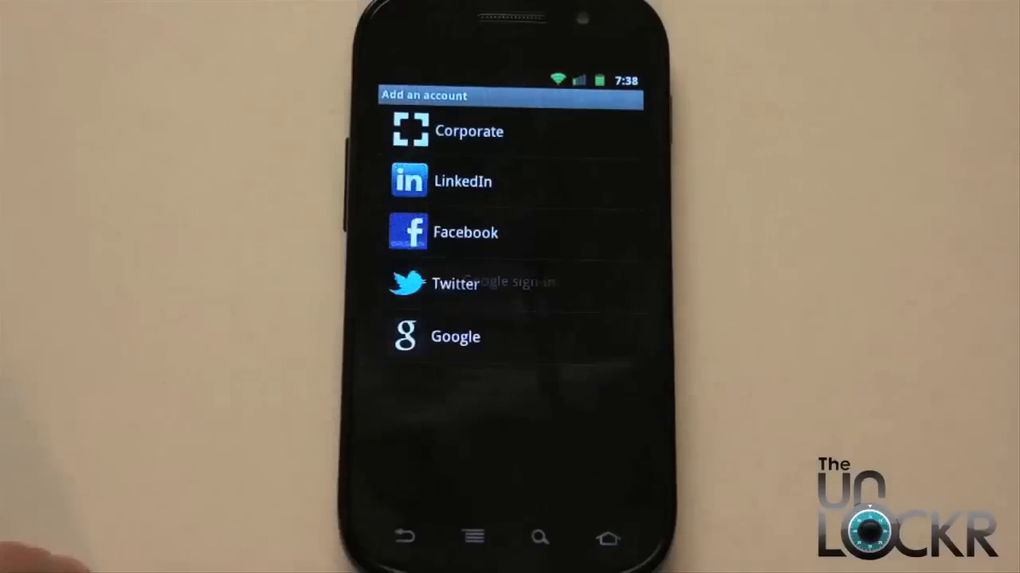
click(455, 336)
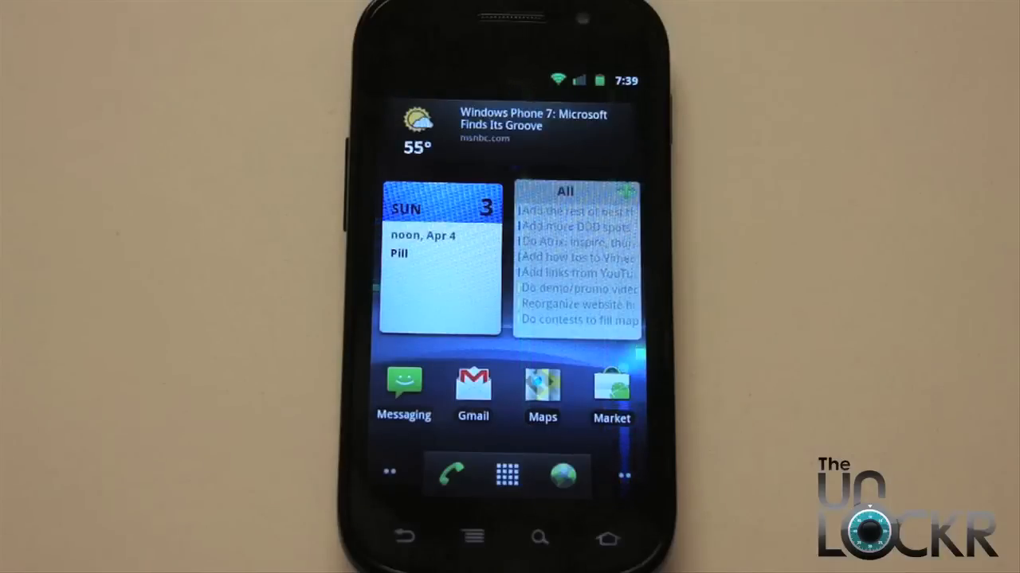
Launch the Email app from the app drawer to reach the Set up email screen
click(507, 475)
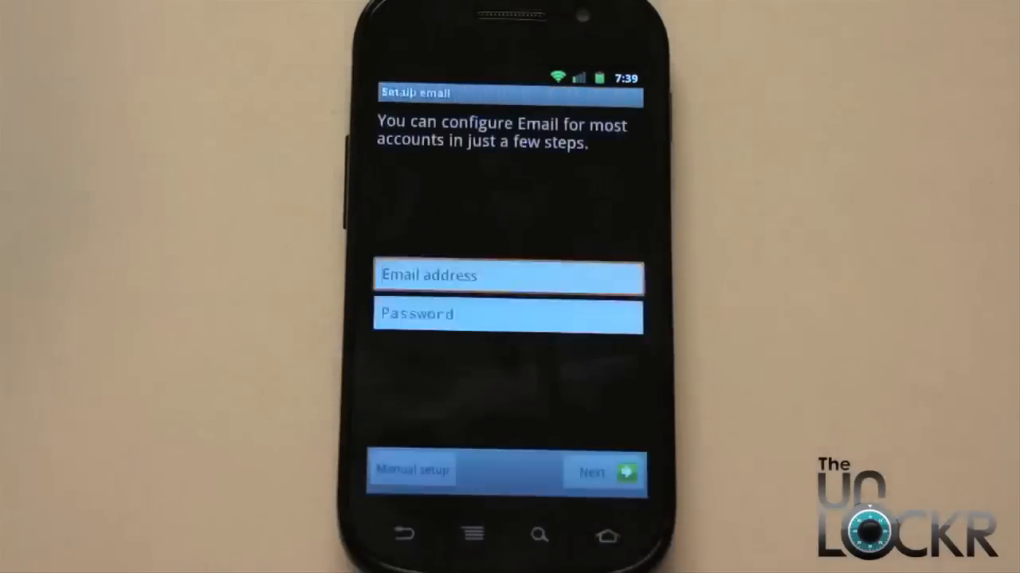
click(508, 276)
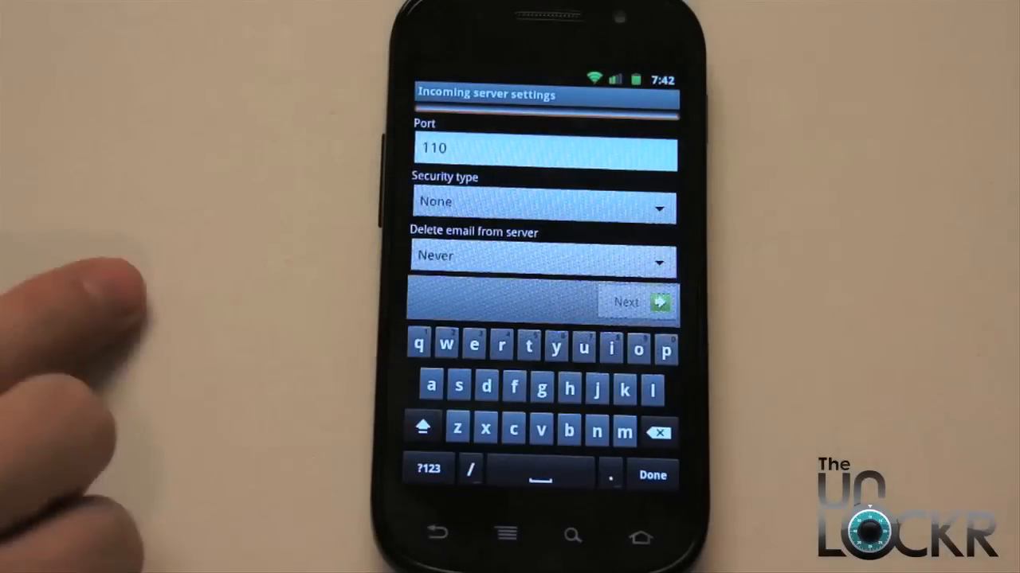
Set Delete email from server to 'When I delete from Inbox', keeping port 110 and no security
click(542, 261)
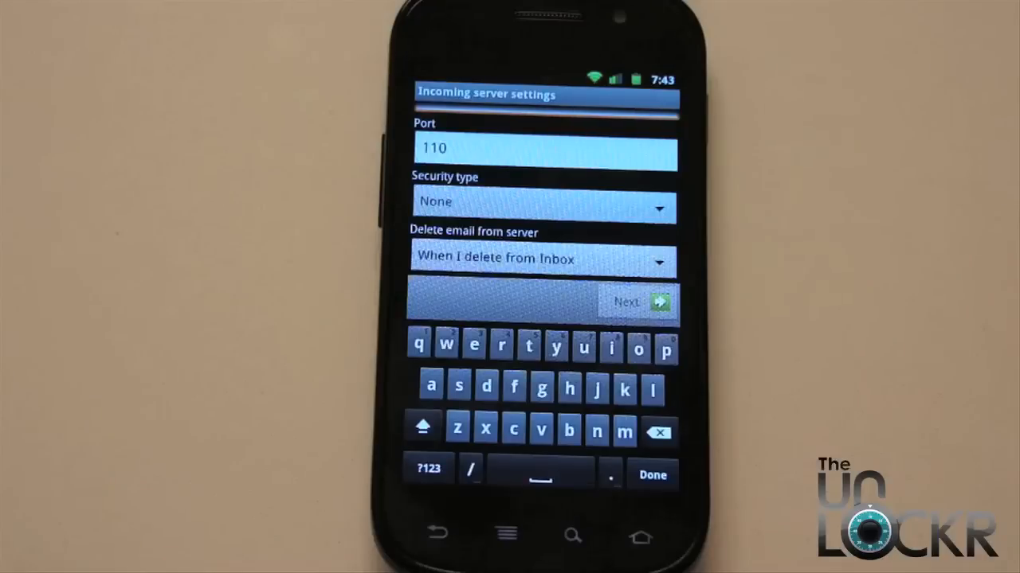
mouse_move(279, 199)
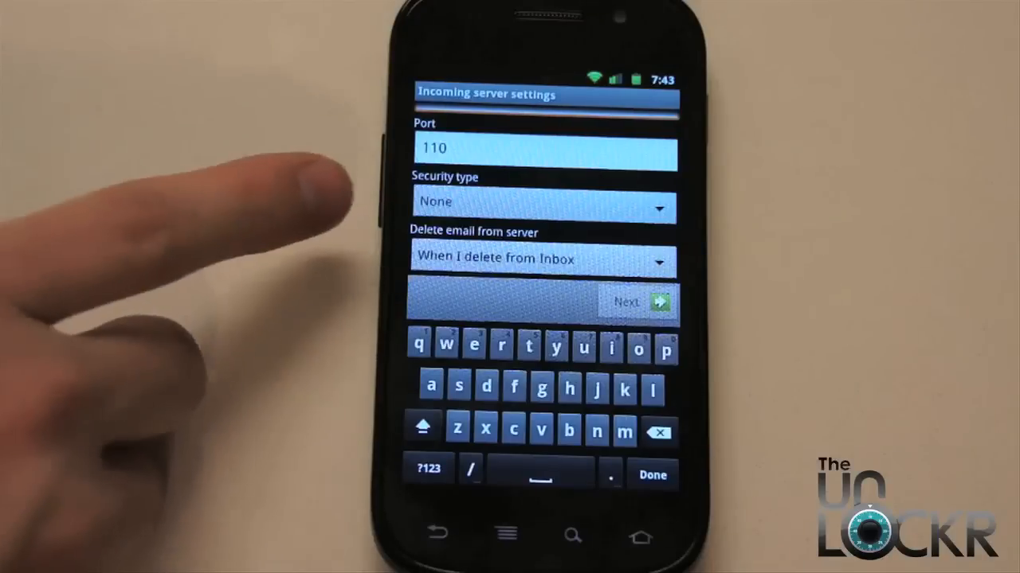